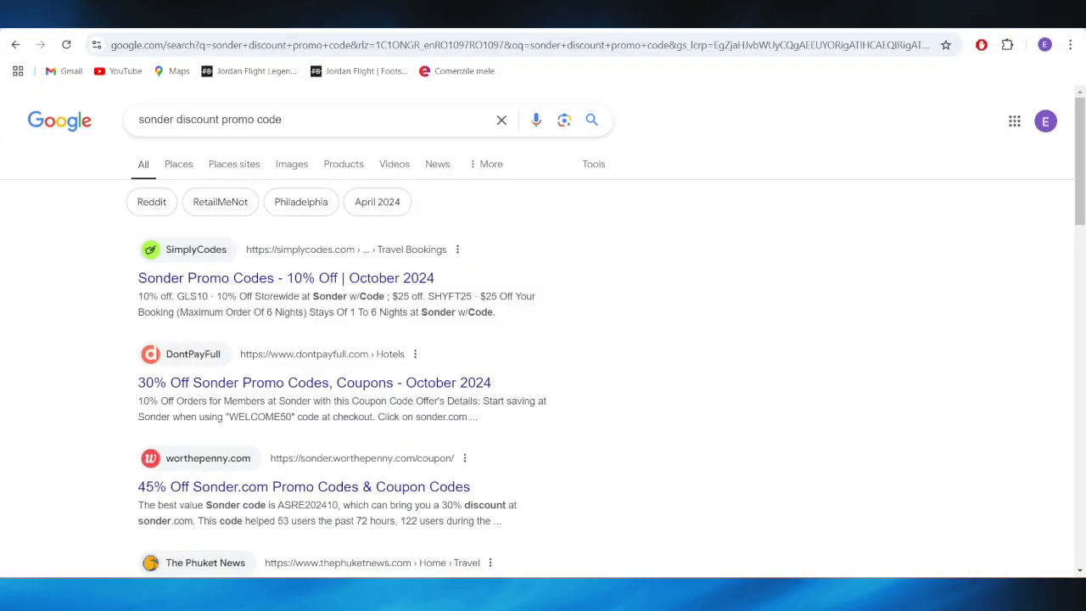
mouse_move(613, 232)
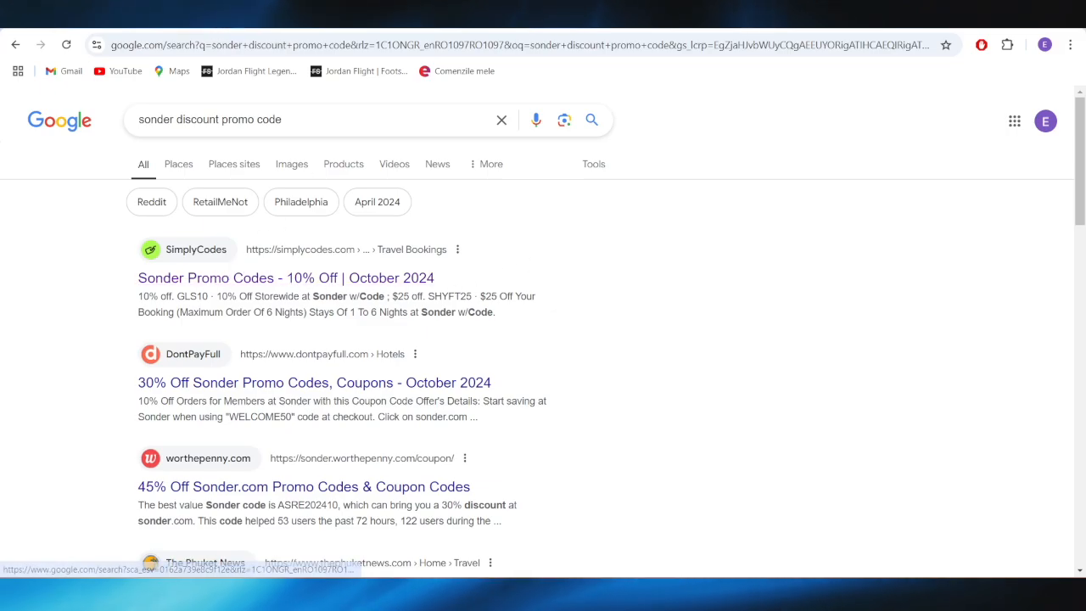
- Open SimplyCodes' Sonder page and scroll to today's verified coupons, topped by WELCOME50
left_click(286, 278)
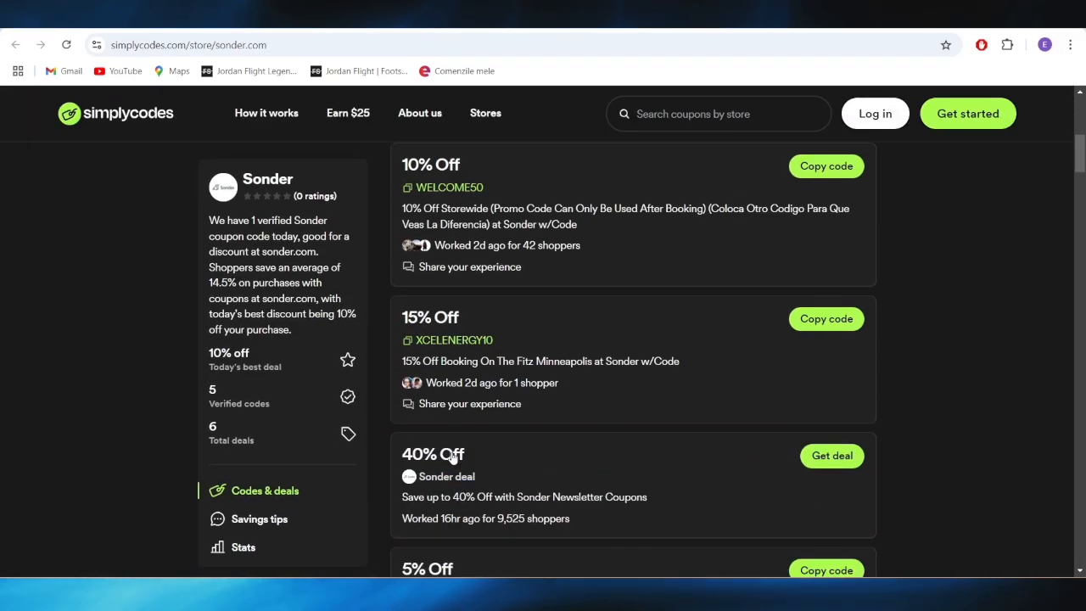
scroll("down", 3)
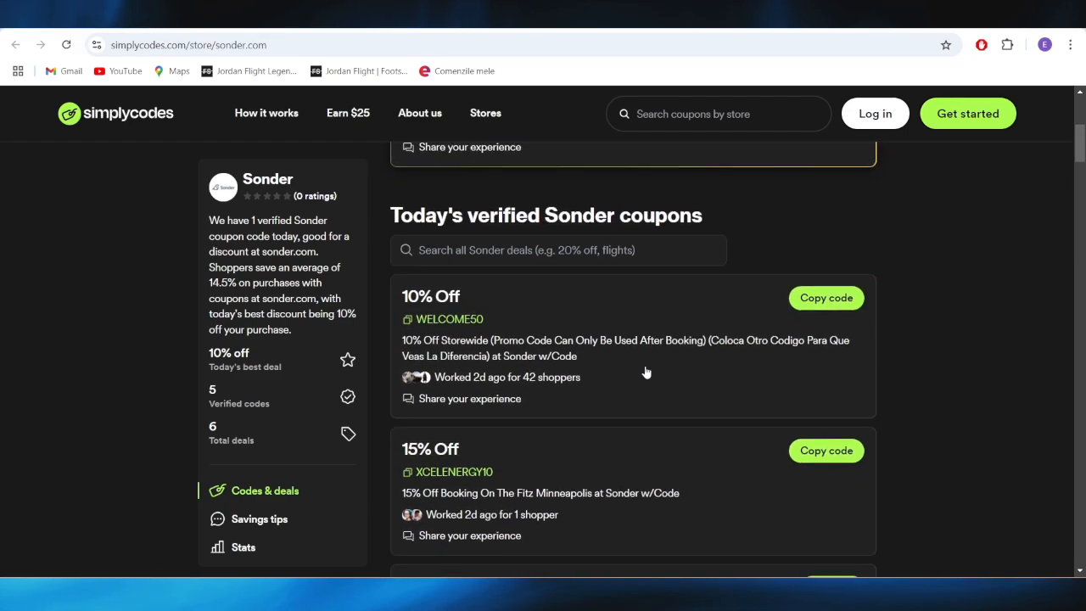
scroll("down", 3)
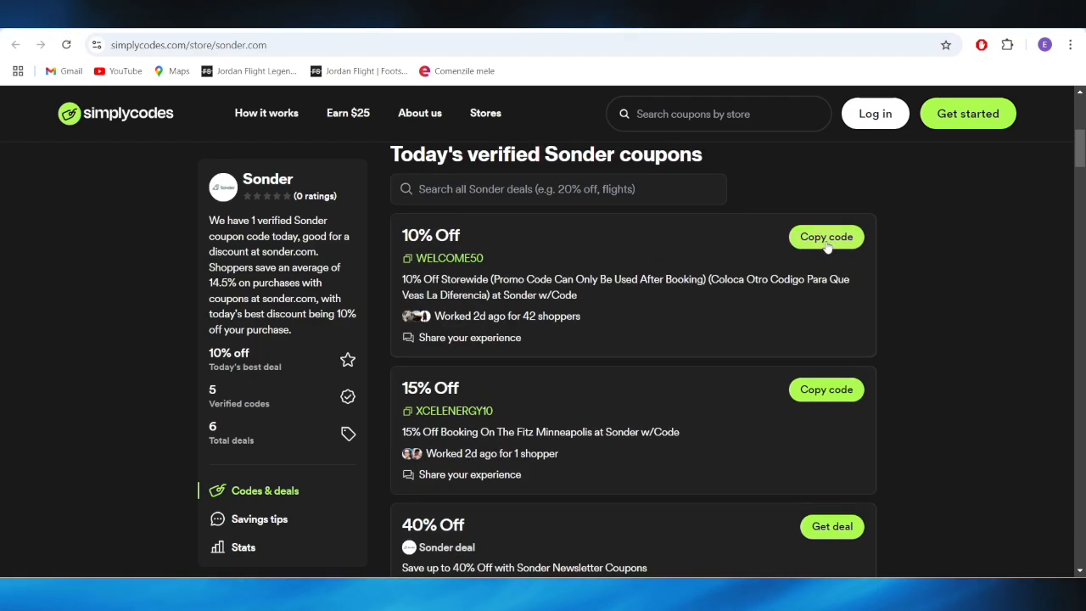
- Reveal and copy the 10% off storewide WELCOME50 code on SimplyCodes
left_click(825, 237)
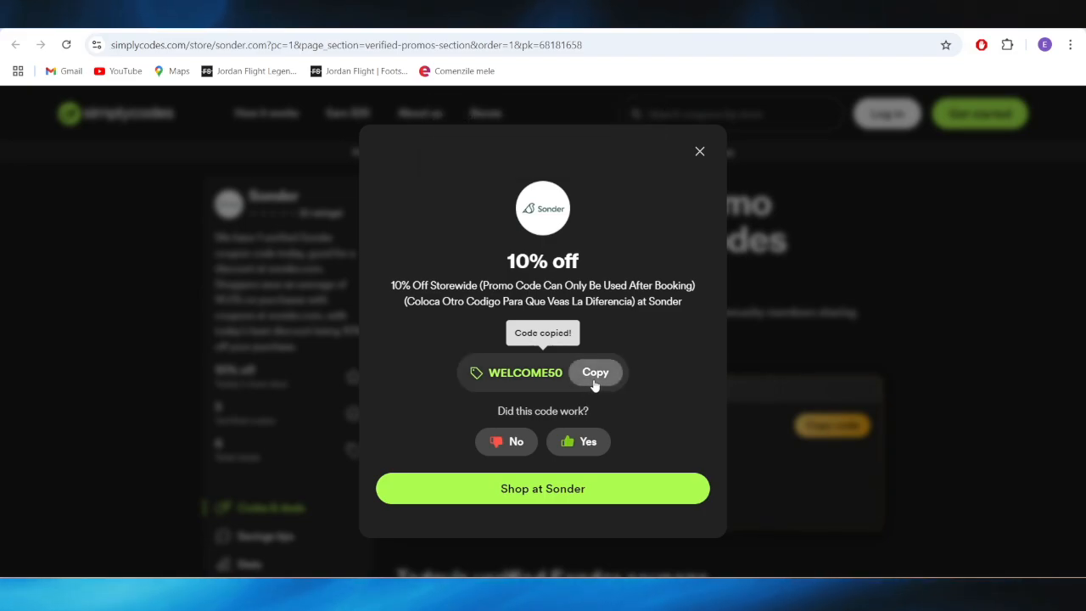
left_click(595, 372)
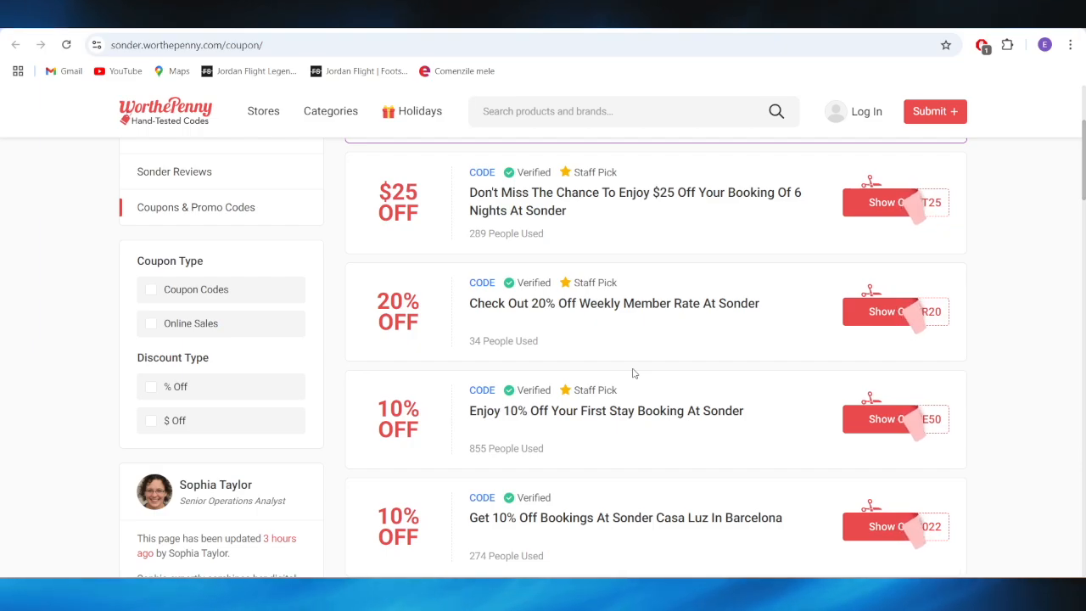
mouse_move(585, 423)
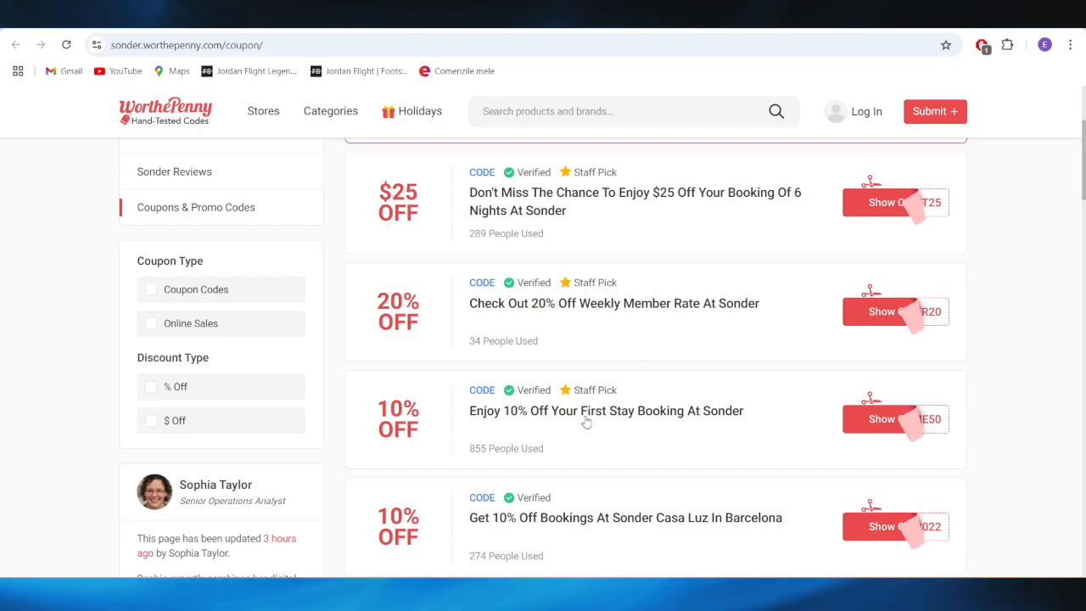
mouse_move(655, 441)
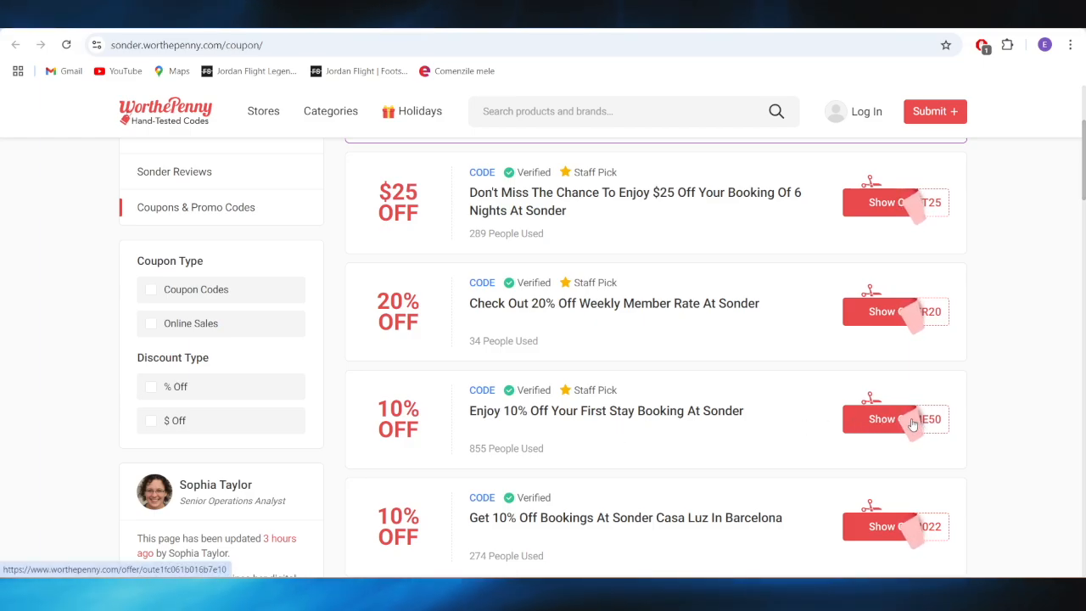
- Copy WorthePenny's WELCOME50 first-stay code, then open Sonder's homepage, dismissing the newsletter popup
left_click(895, 418)
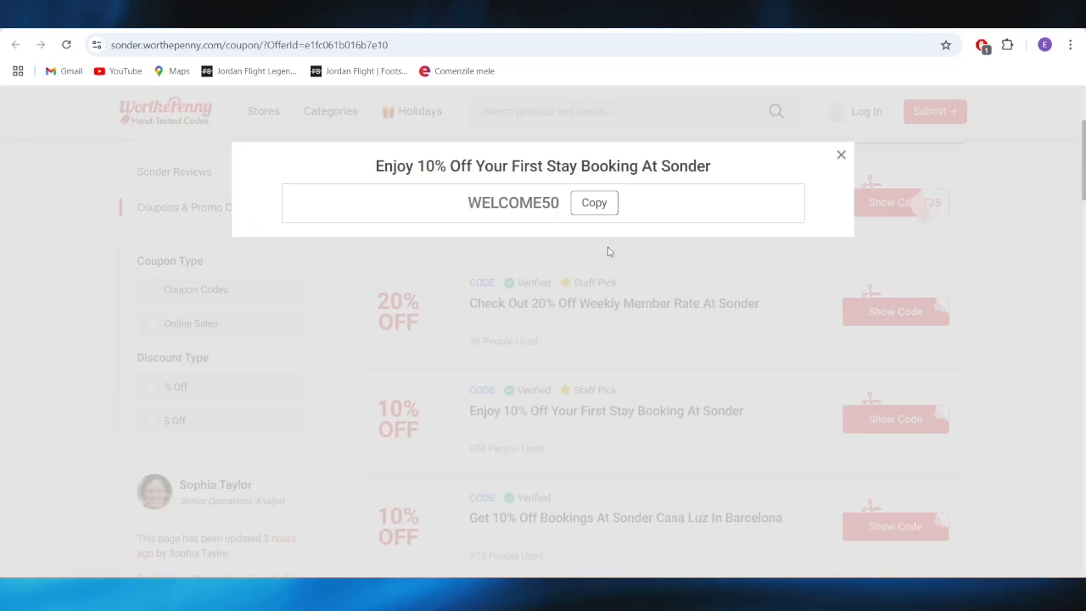
left_click(594, 203)
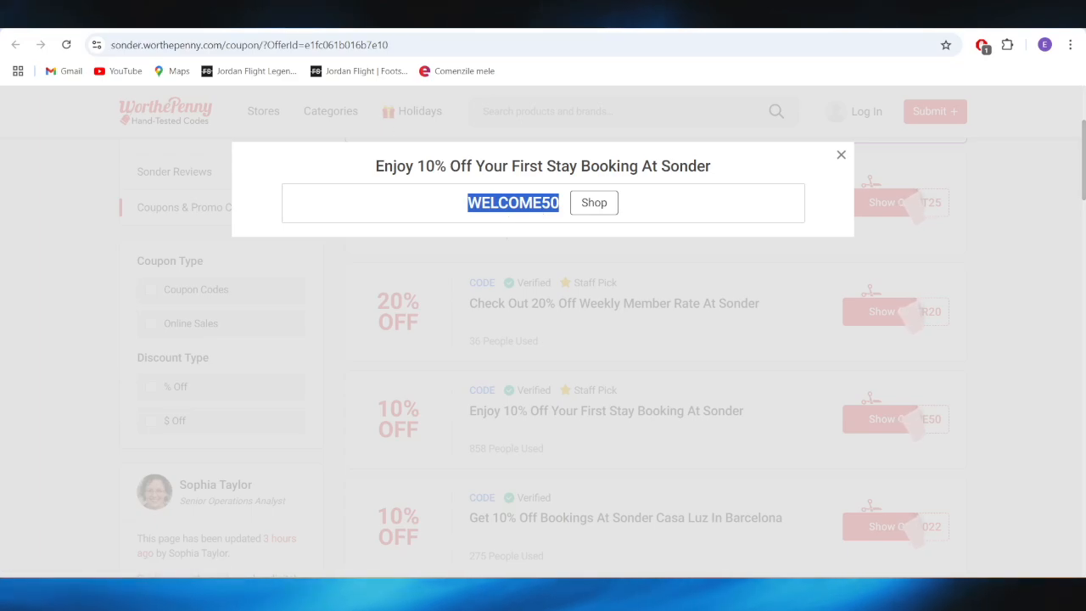
left_click(593, 202)
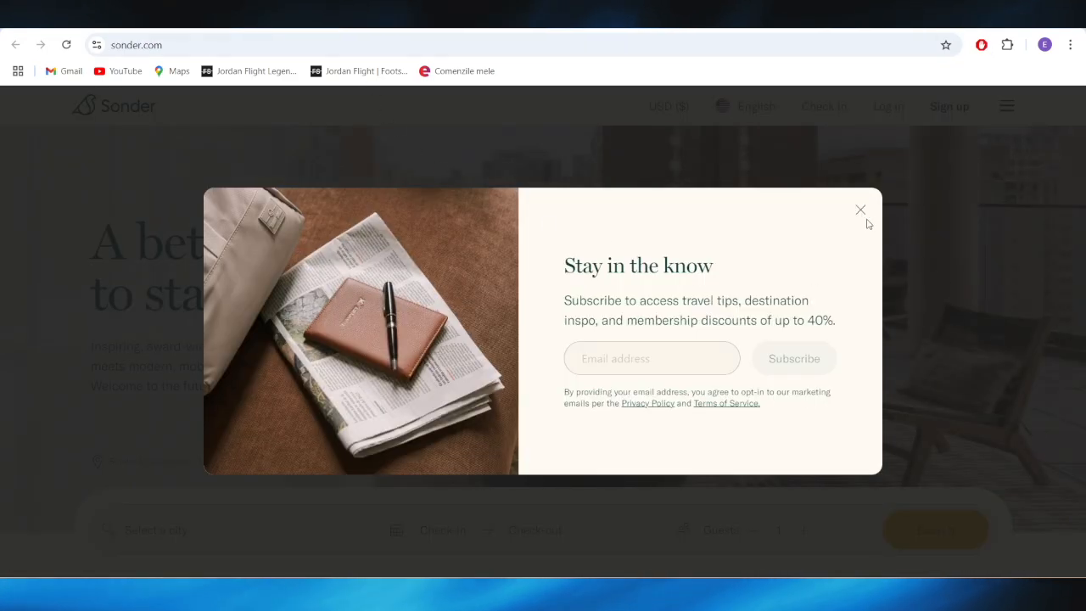
left_click(860, 209)
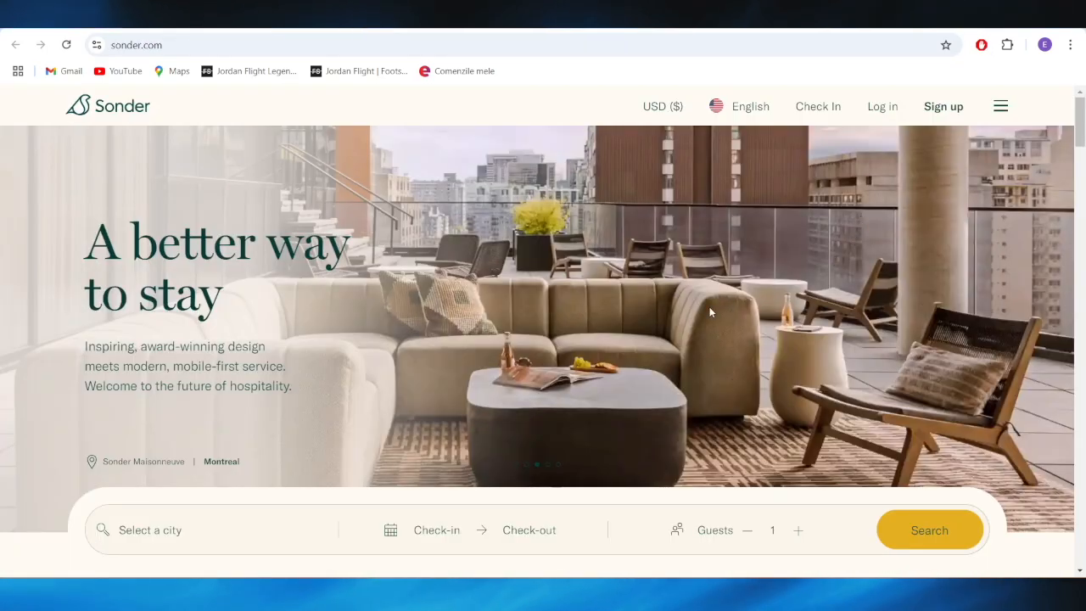